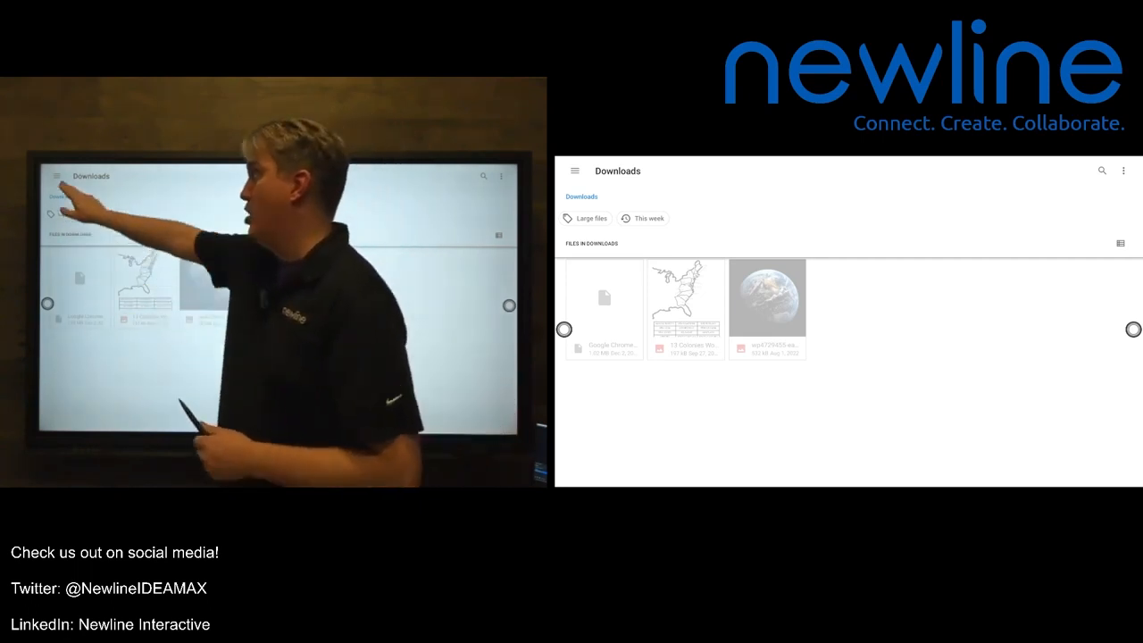
# Switch the import file source from Downloads to Google Drive
pyautogui.click(576, 171)
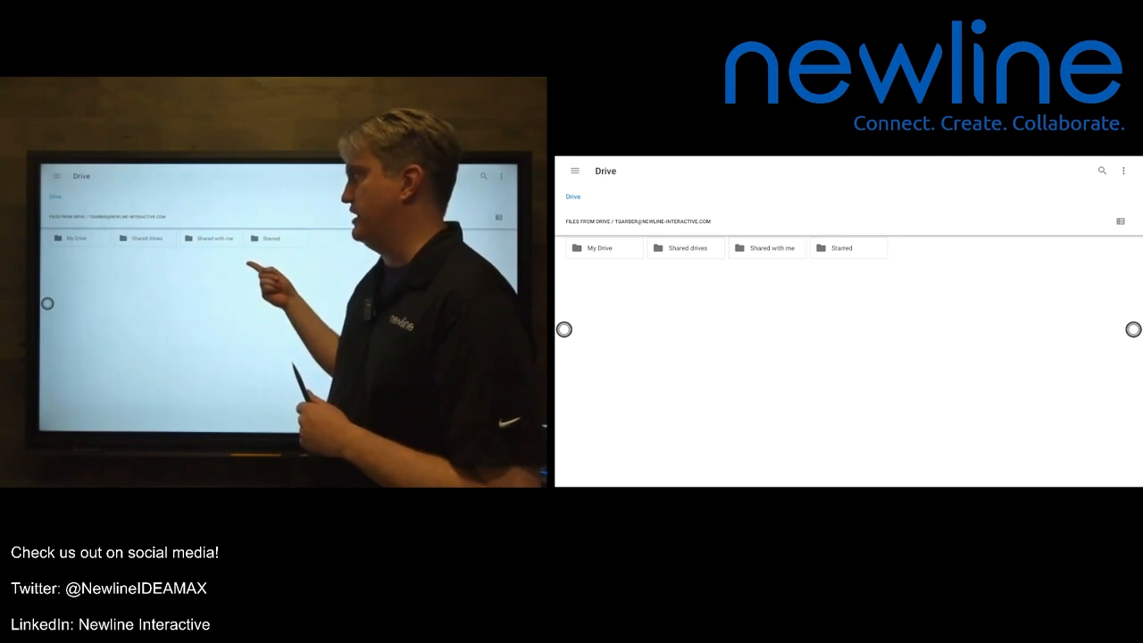
# Browse into My Drive to locate the PDF to import
pyautogui.click(600, 248)
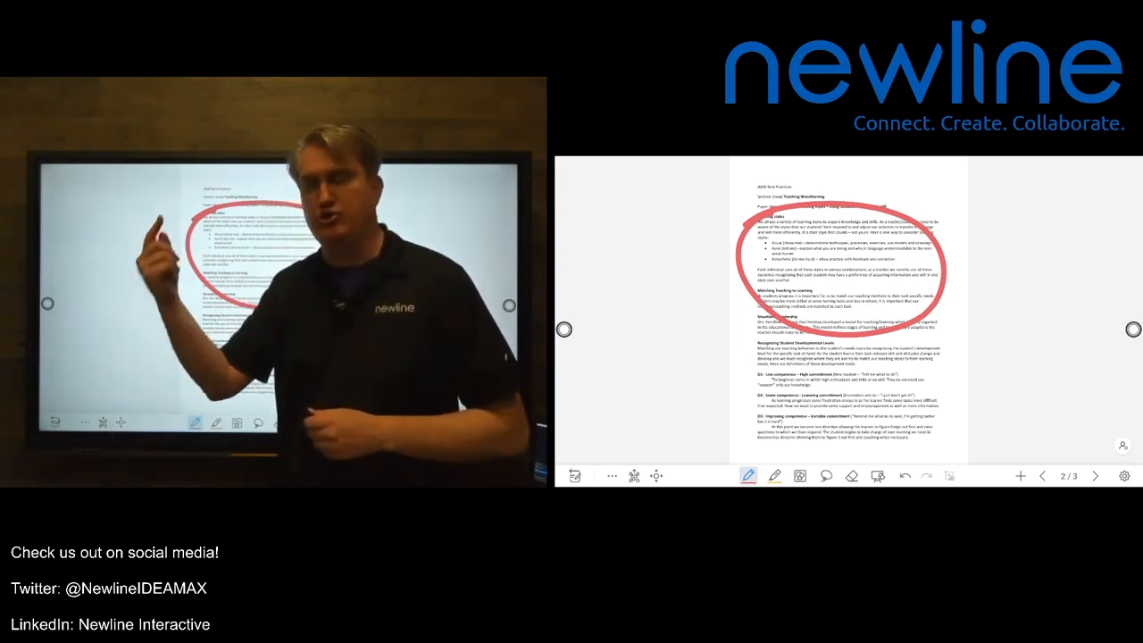
# Export all whiteboard pages as a PDF, producing a download QR code
pyautogui.click(634, 475)
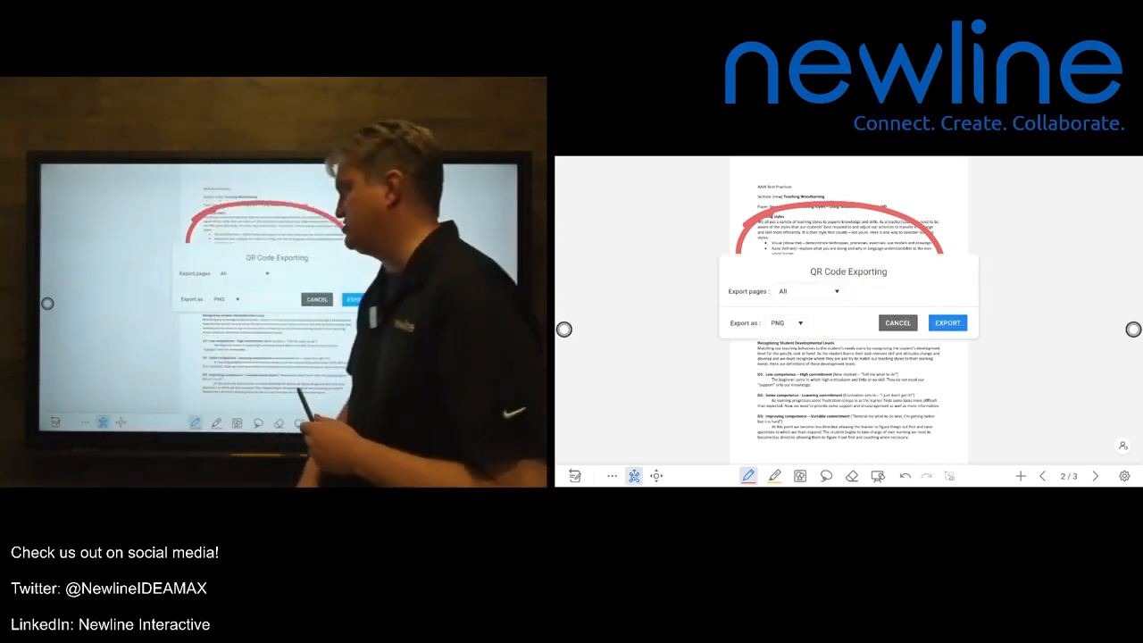
pyautogui.click(786, 321)
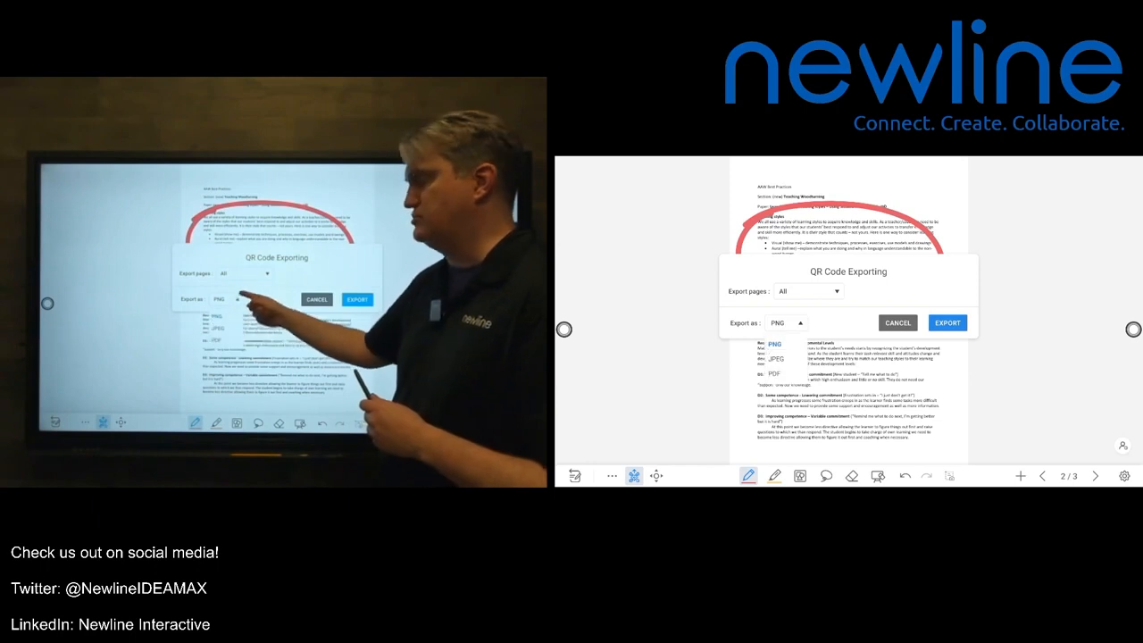
pyautogui.click(786, 322)
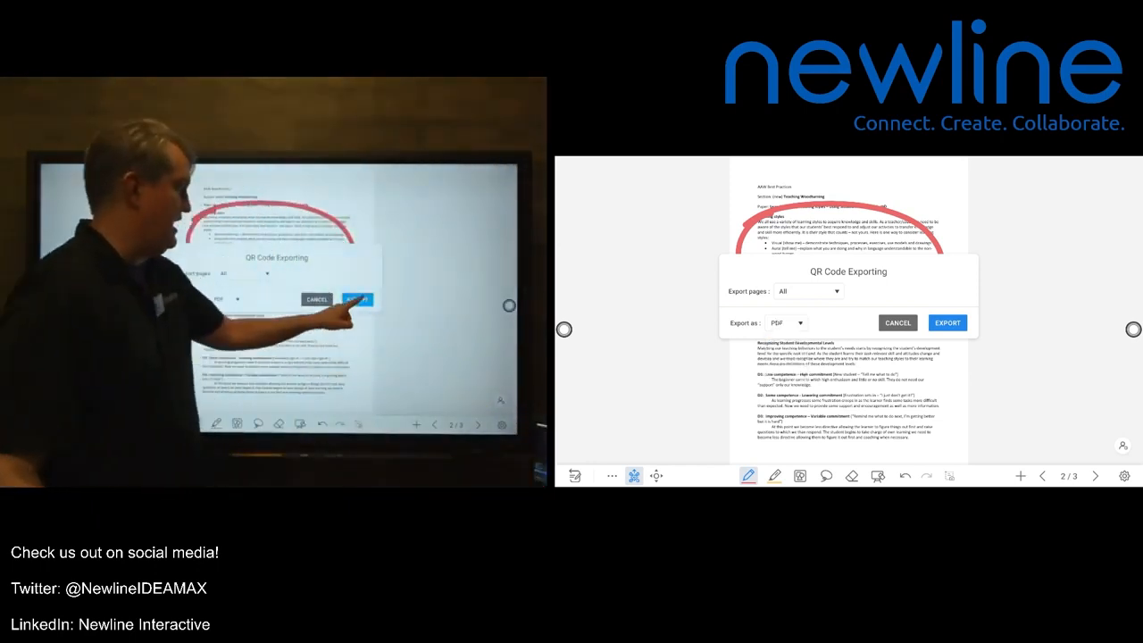
pyautogui.click(946, 321)
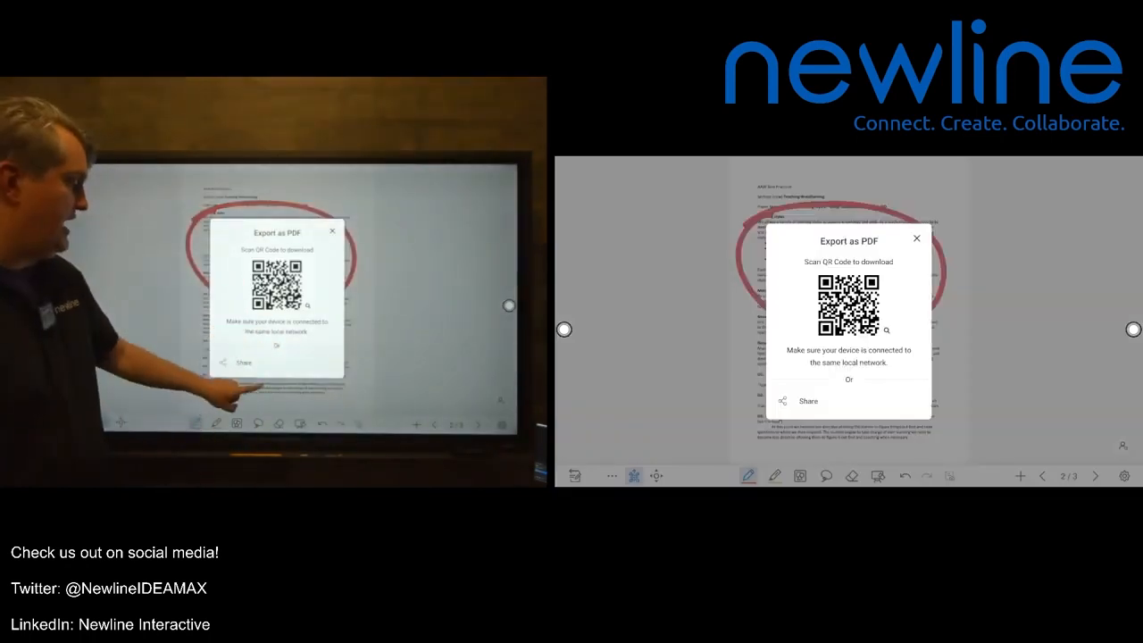
# Share the exported PDF to Google Drive, bringing up the Save to Drive form
pyautogui.click(807, 400)
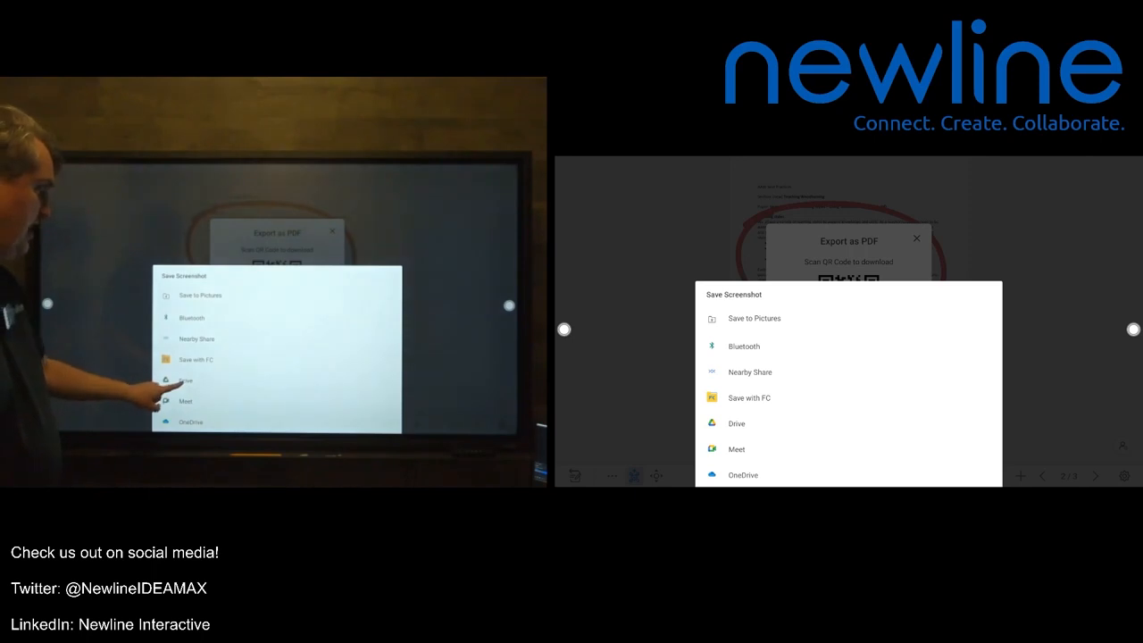
pyautogui.click(736, 423)
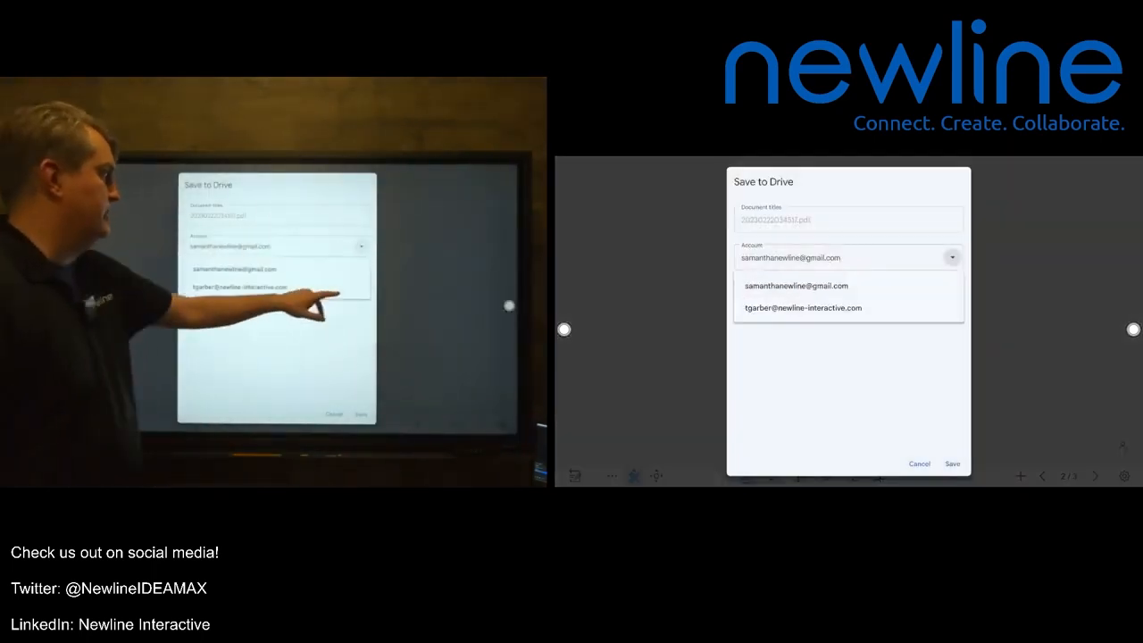
# Save under the newline-interactive work account with the Newline folder as destination
pyautogui.click(801, 308)
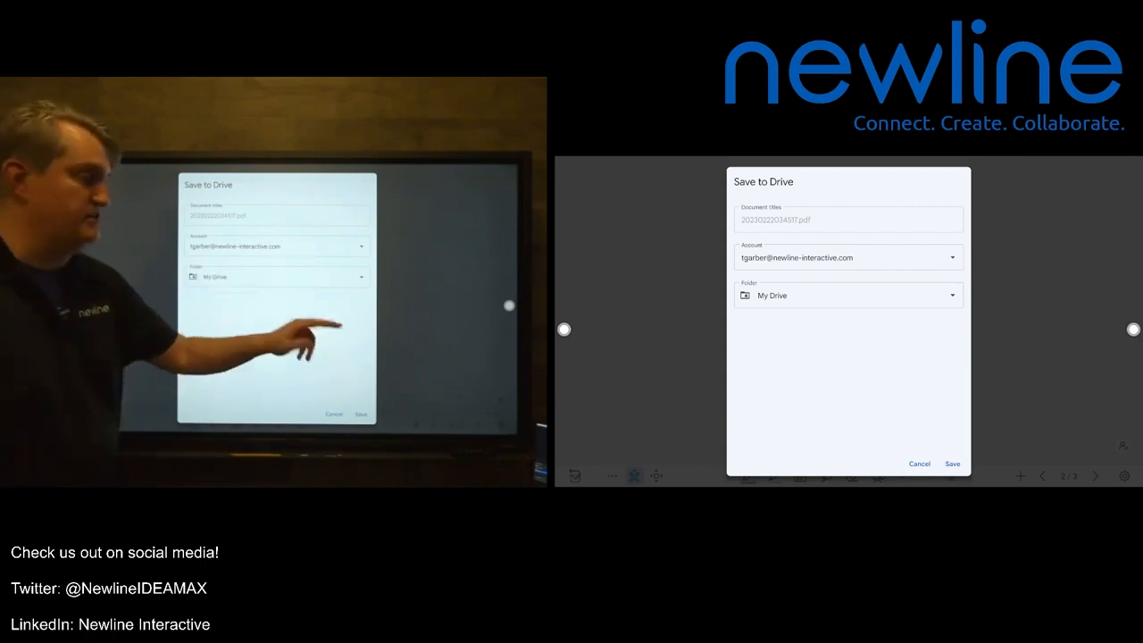
pyautogui.click(846, 295)
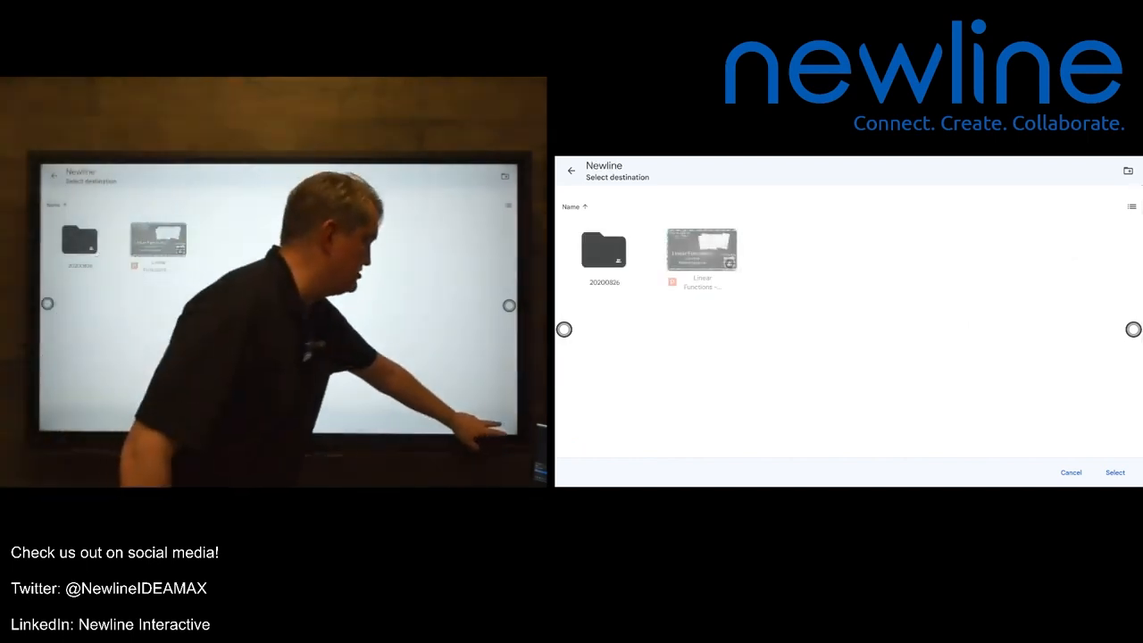
pyautogui.click(1114, 472)
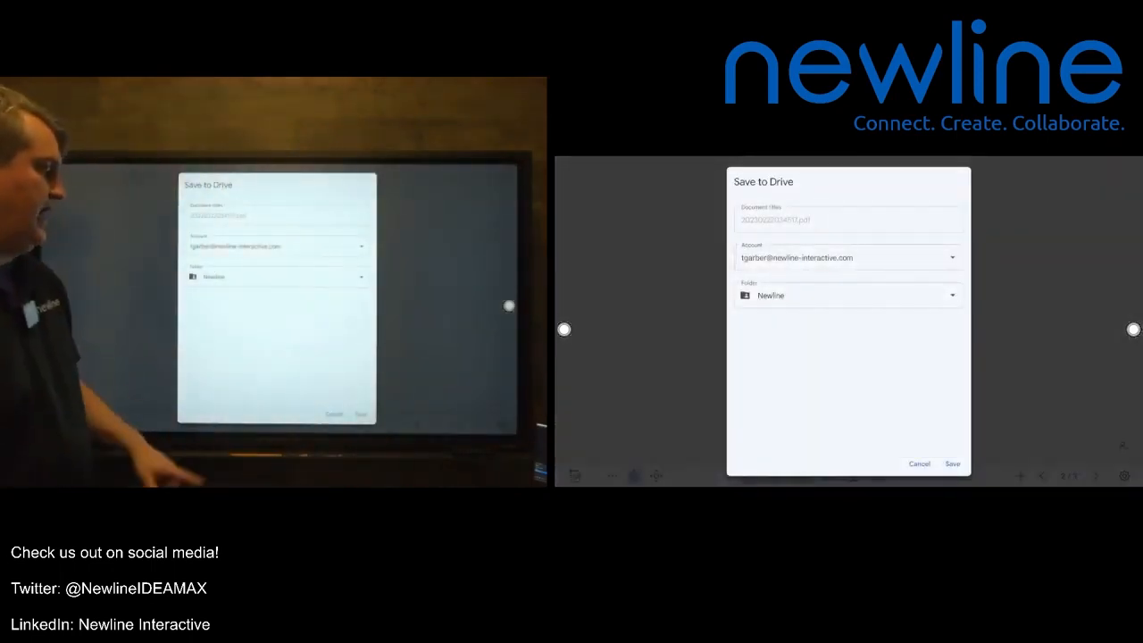